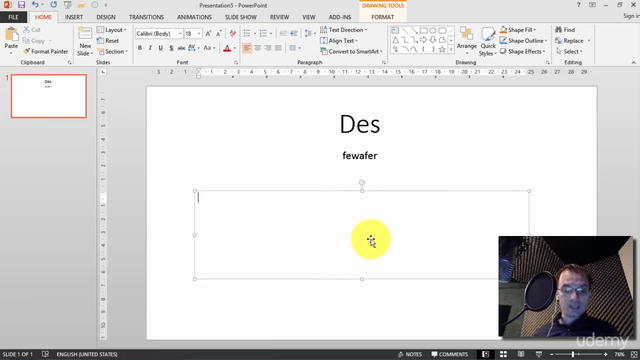
Step: Fill the text box with random letters: 'dfg Dfgdshc fsrtgrt dtgrtdfg vdrtfgh fvrtfgrt fv dfgrth dfgtr'
type("dfg")
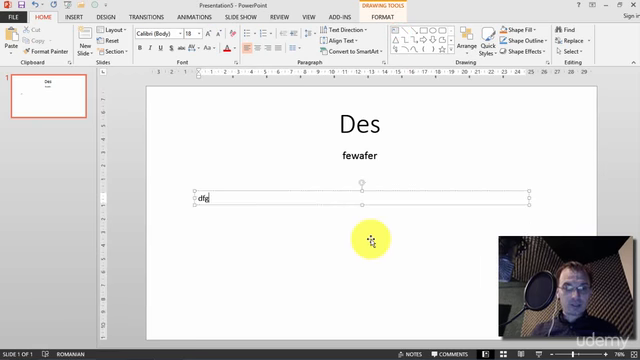
type("Dfgdshc fsrtgrt dtgrtdfg")
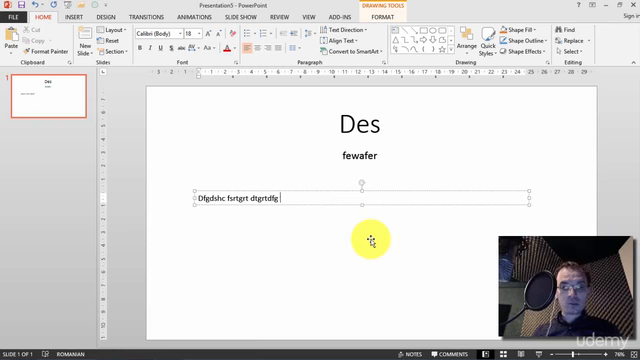
type("vdrtfgh fvrtfgrt fvdtrgtrdfhgd6fyg")
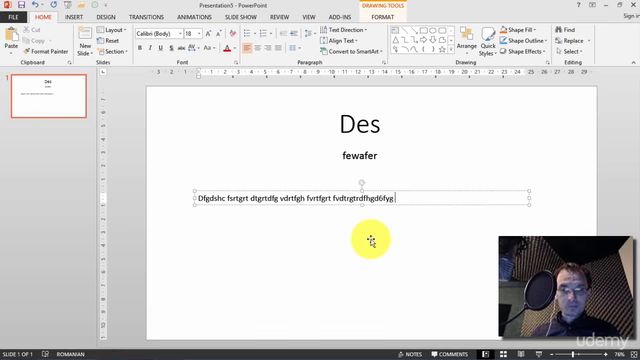
type("dfgrth dfgtr")
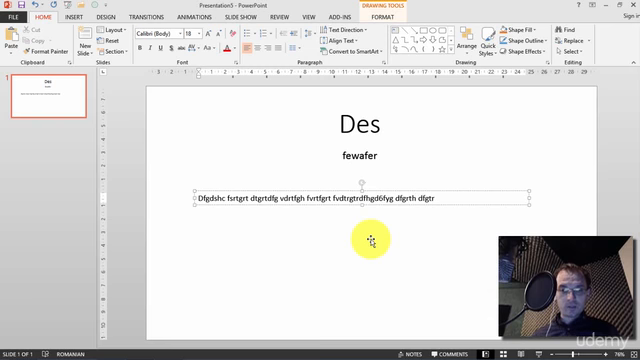
mouse_move(190, 196)
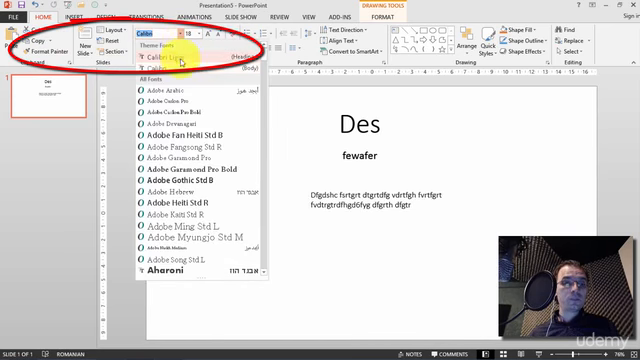
Step: Set the random text's font to Verdana from the font list
scroll("down", 3)
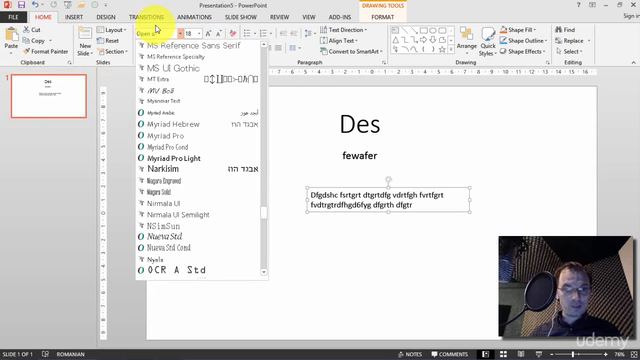
scroll("down", 3)
type("Ubun")
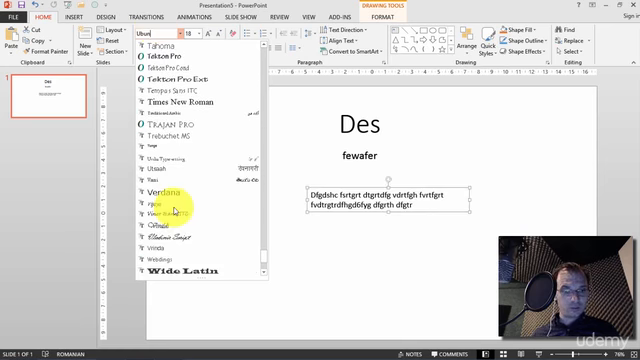
left_click(160, 190)
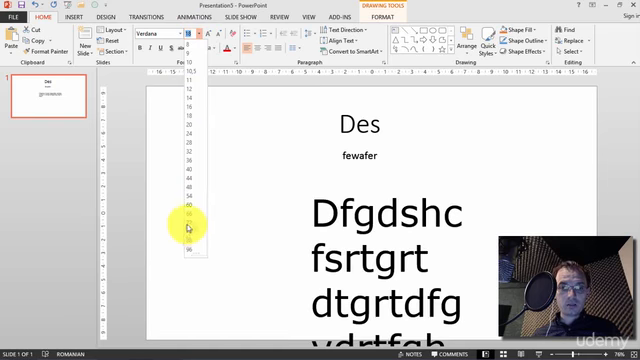
Step: Give the random text a larger font size
left_click(188, 74)
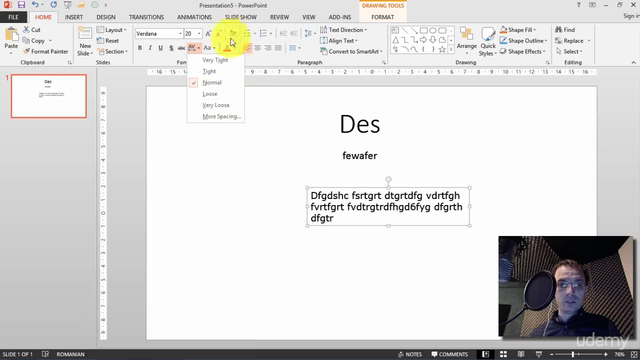
Step: Change the text's capitalization, then bring up the font colour choices
left_click(208, 44)
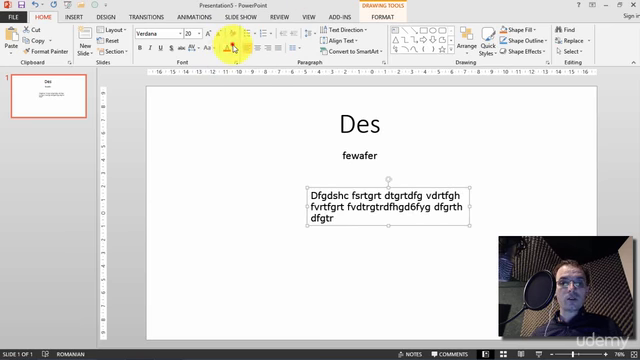
left_click(214, 46)
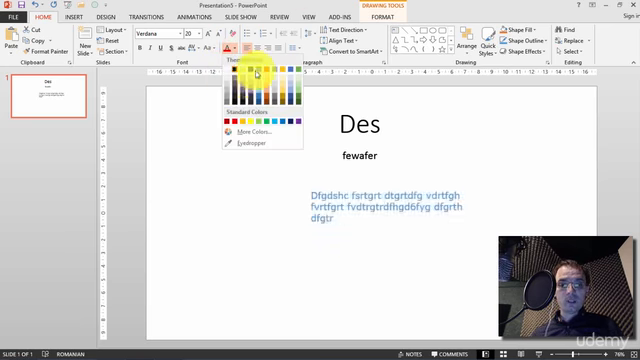